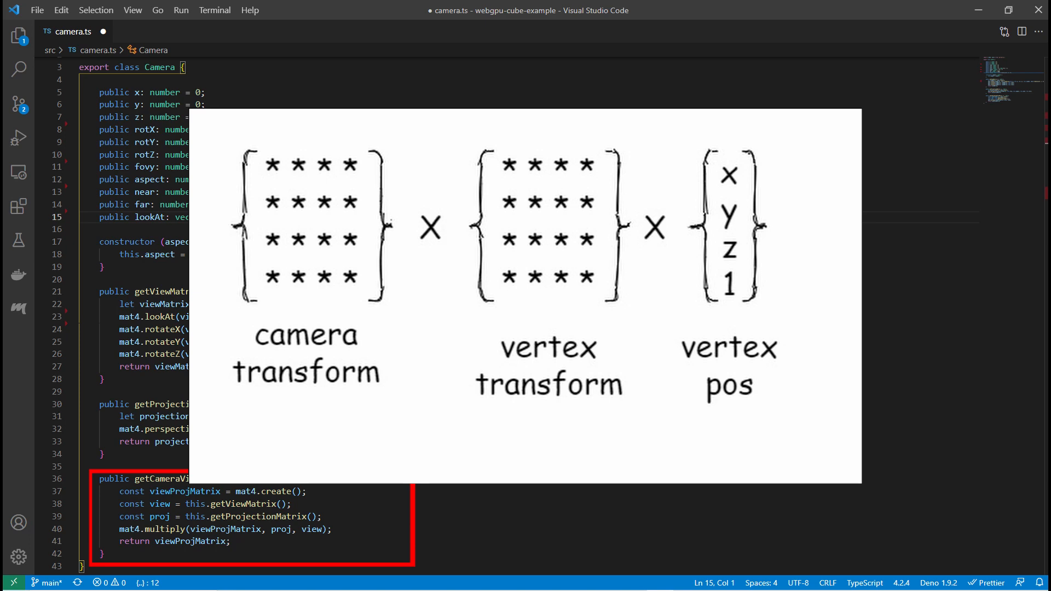
Switch to objects.ts showing the Cube constructor's buffer setup.
left_click(80, 37)
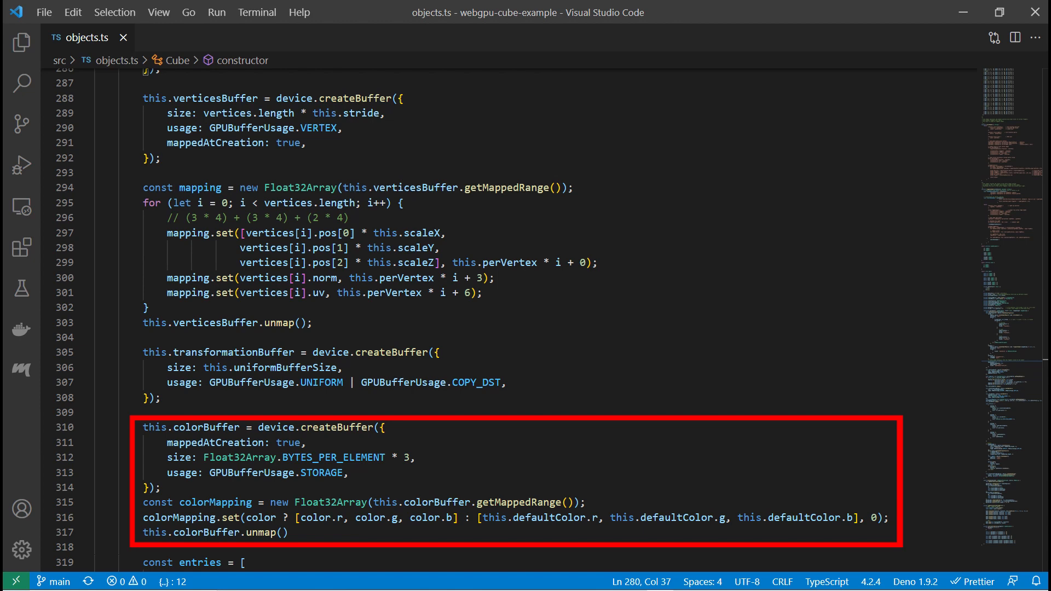
Scroll objects.ts down to the bind group entries for bindings 0 to 3.
scroll("down", 3)
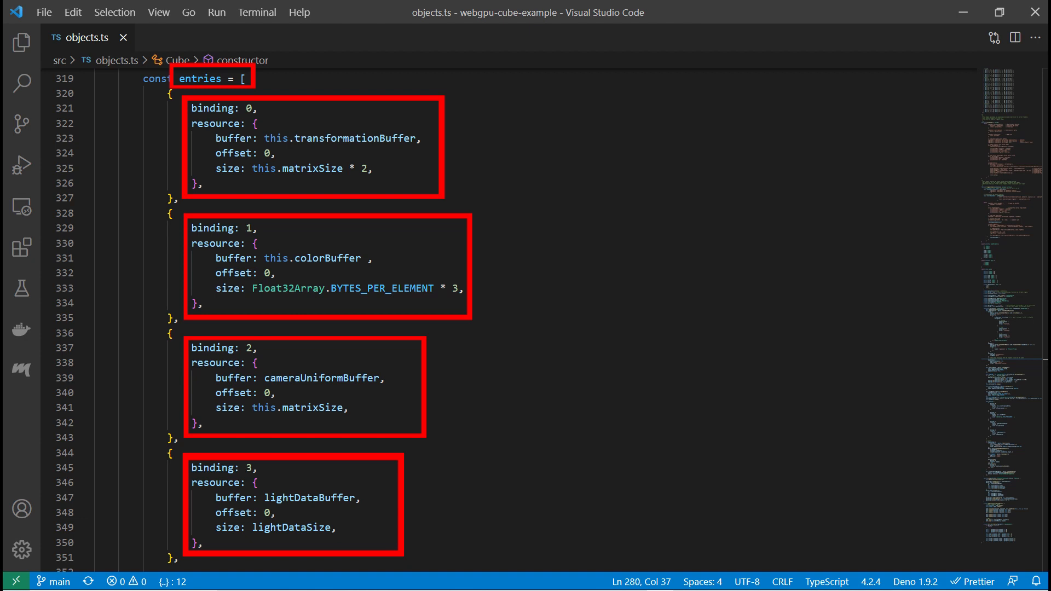
scroll("down", 3)
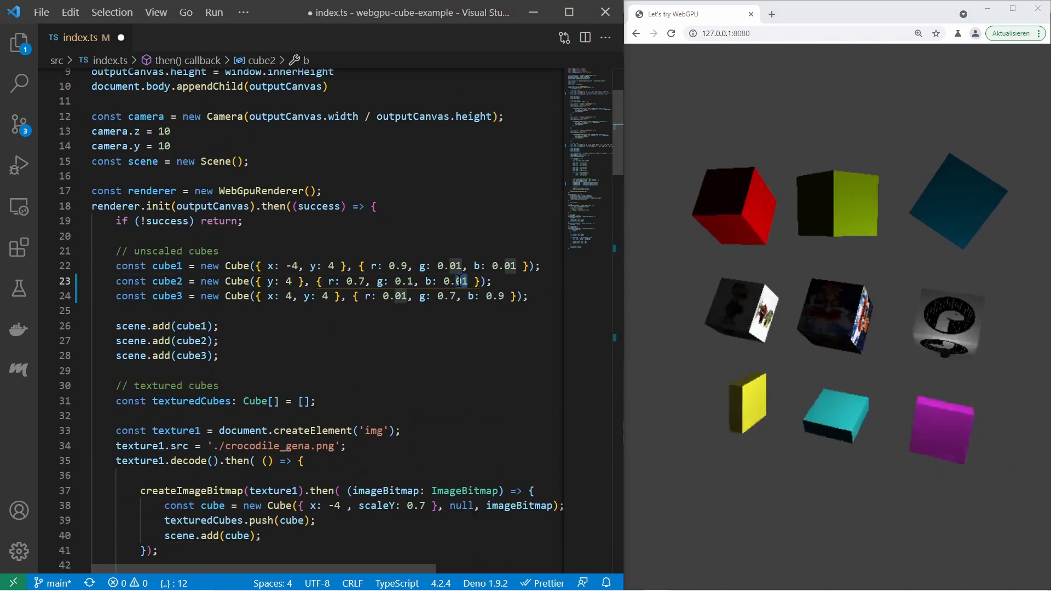
Set cube2's blue component to 0.8, then move down to the doFrame loop.
type("0.8")
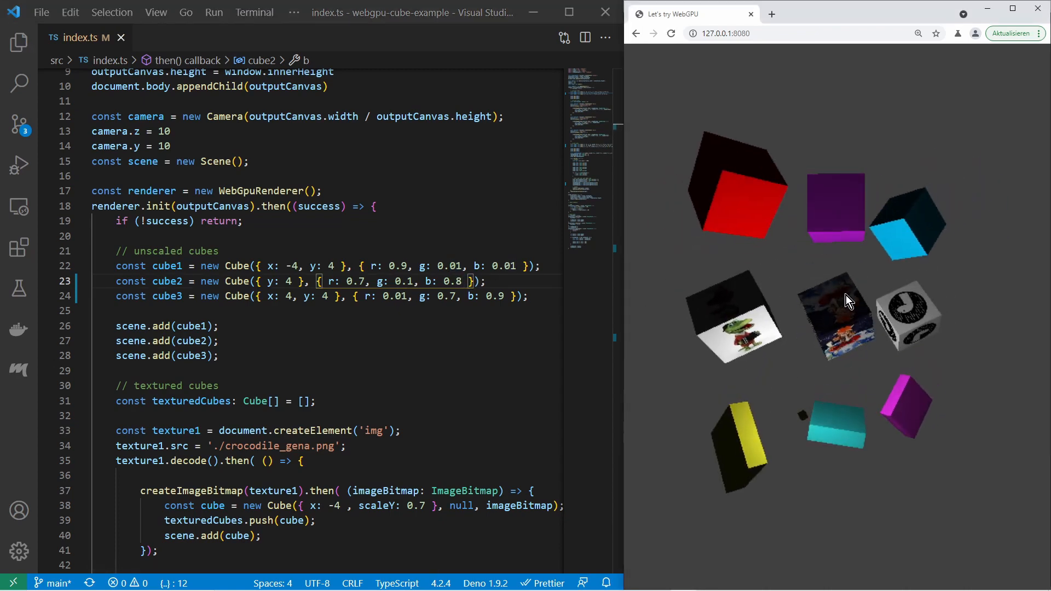
scroll("down", 3)
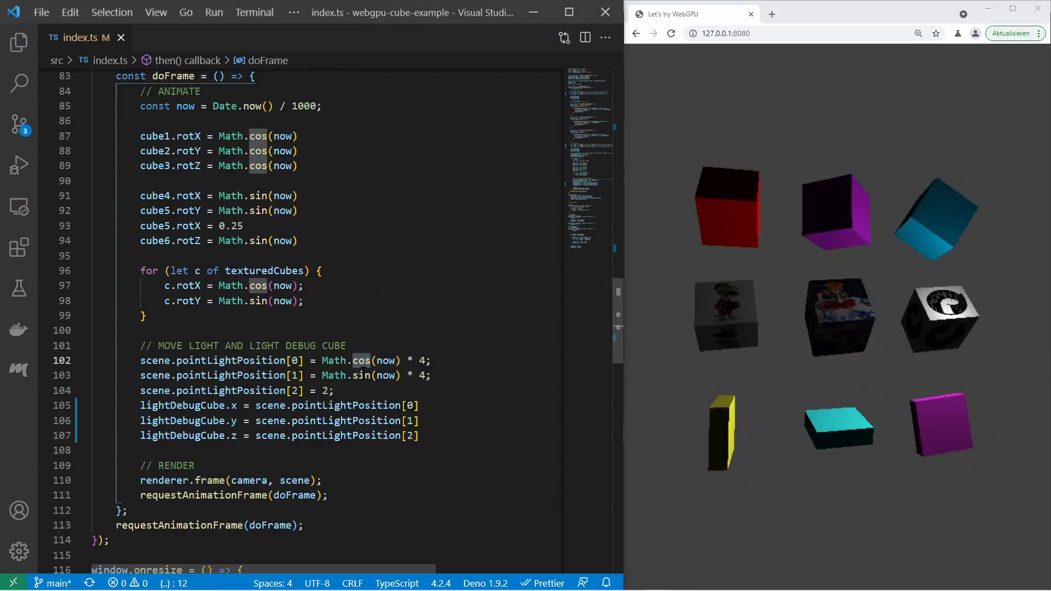